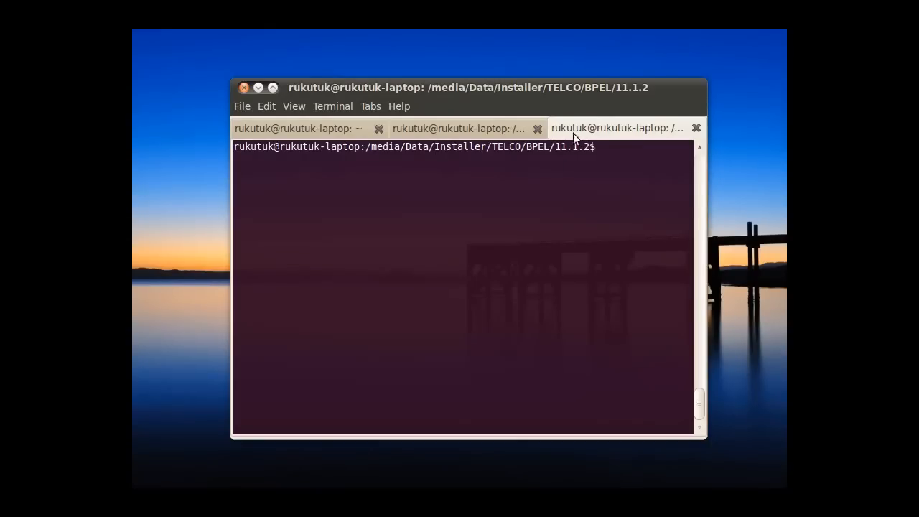
pyautogui.moveTo(580, 94)
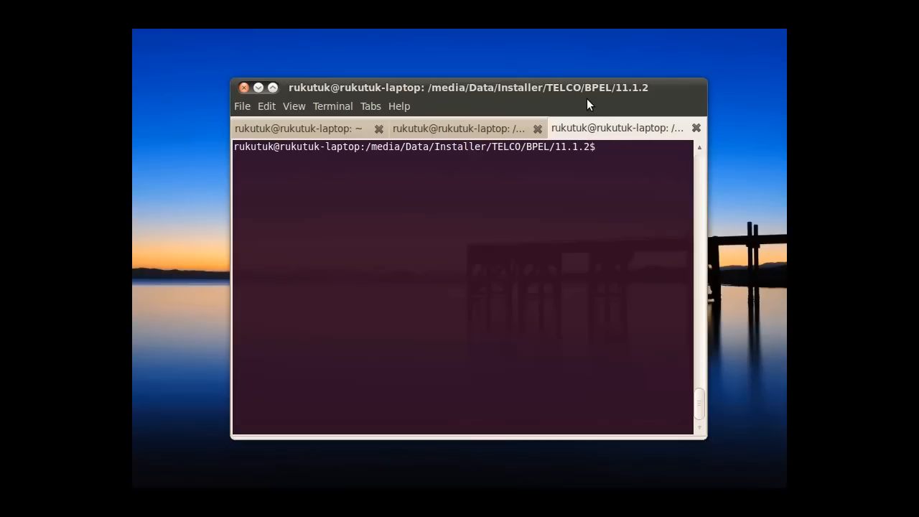
# Run java -jar wls1032_generic.jar from the terminal and move past the installer Welcome screen
pyautogui.write('clear')
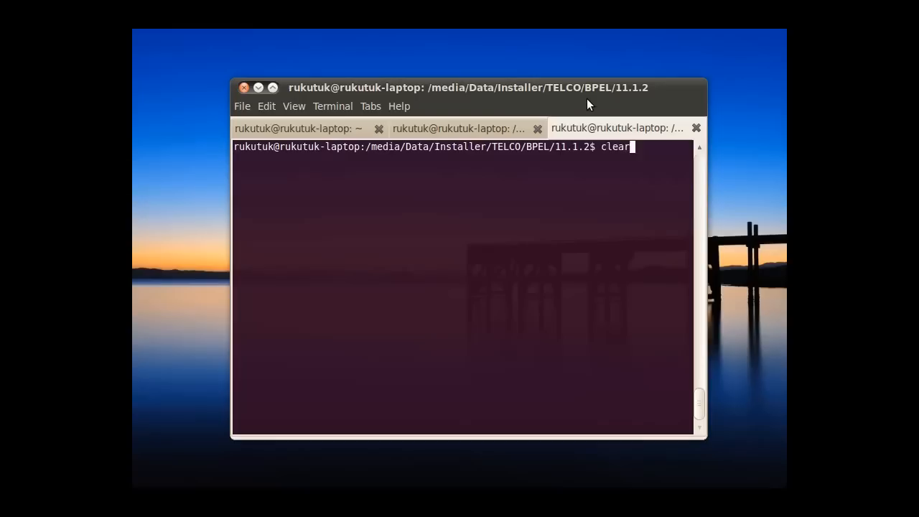
pyautogui.write('java -jar wls1032_generic.jar')
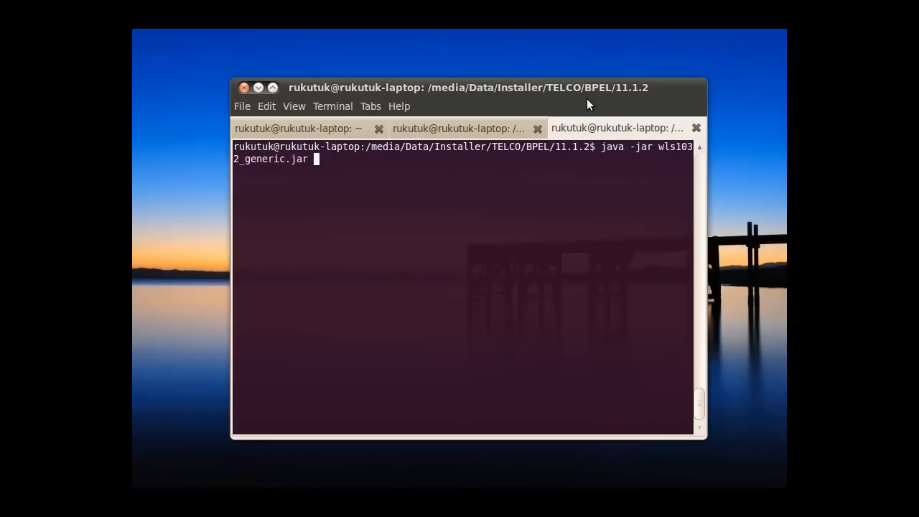
pyautogui.doubleClick(299, 158)
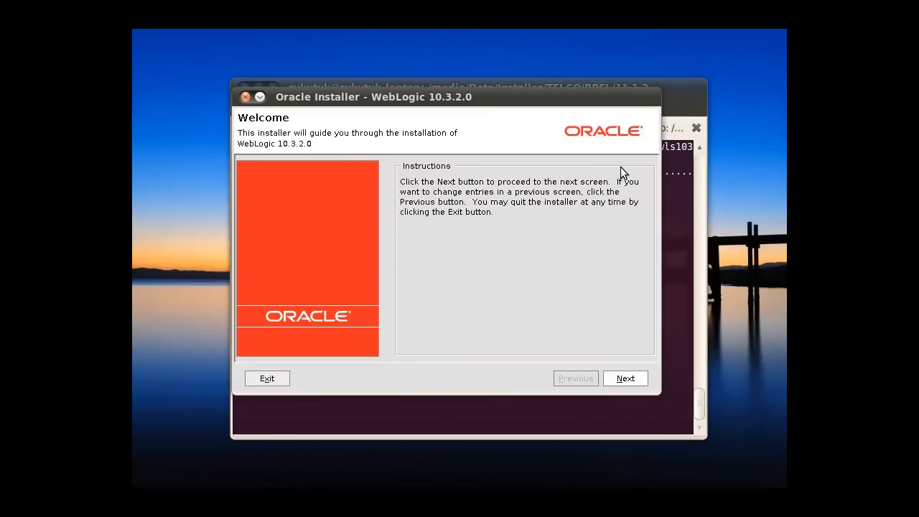
pyautogui.moveTo(547, 163)
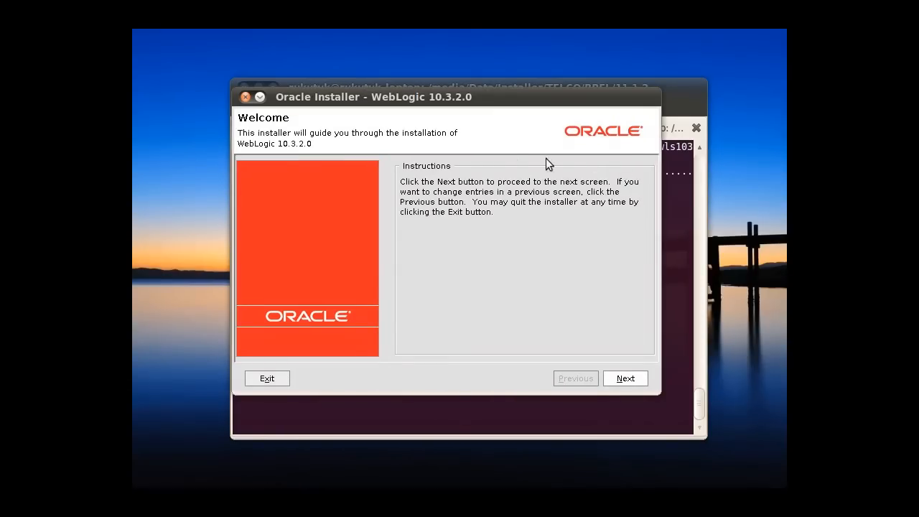
pyautogui.moveTo(488, 147)
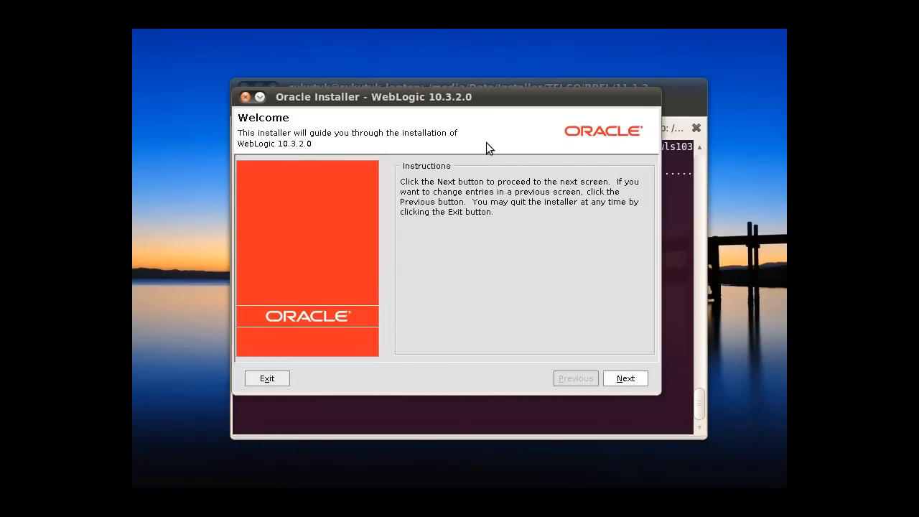
pyautogui.click(624, 379)
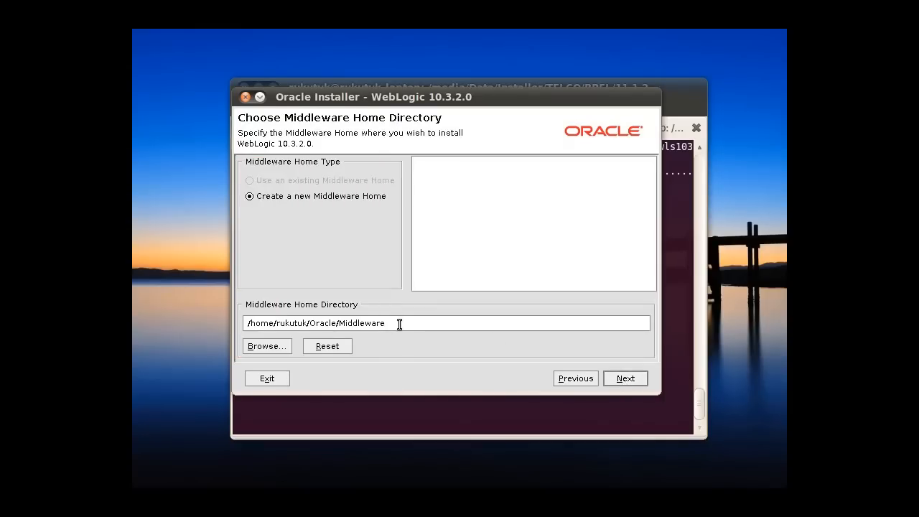
# Keep 'Create a new Middleware Home' with the Oracle/Middleware path and proceed, raising the non-empty directory warning
pyautogui.tripleClick(316, 322)
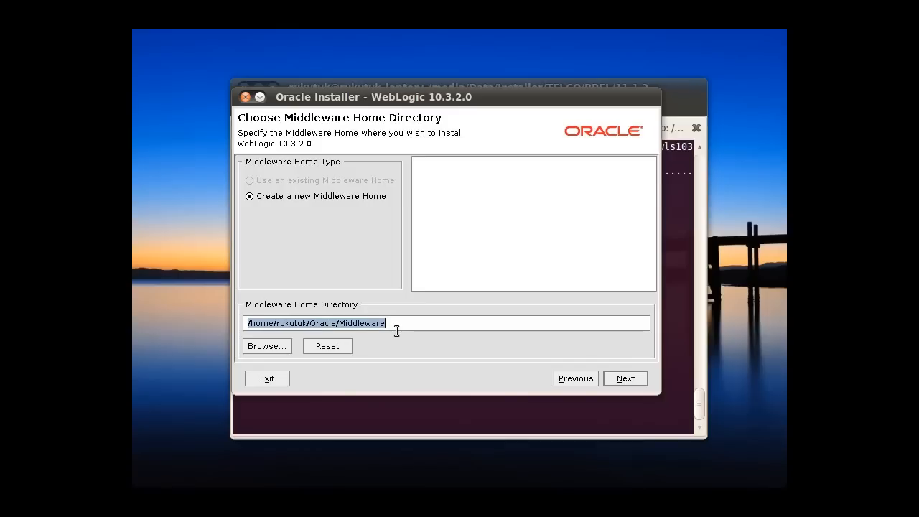
pyautogui.moveTo(374, 339)
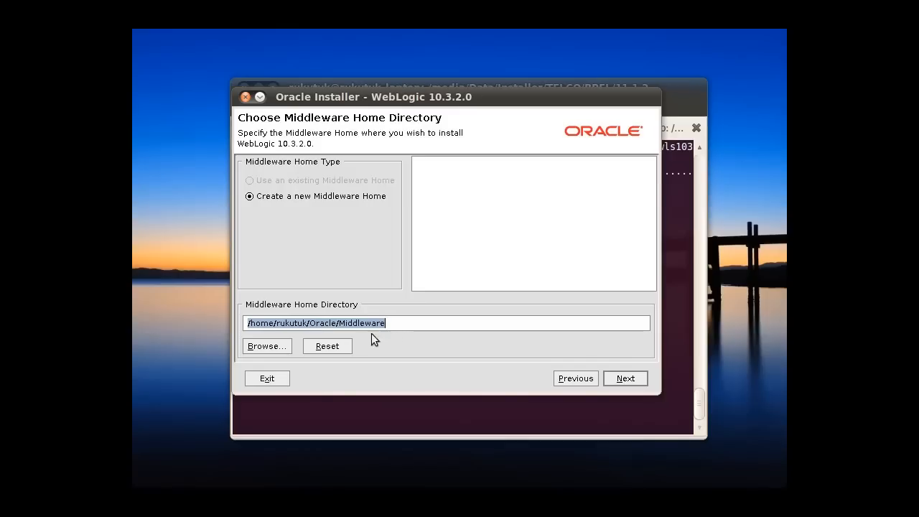
pyautogui.click(281, 323)
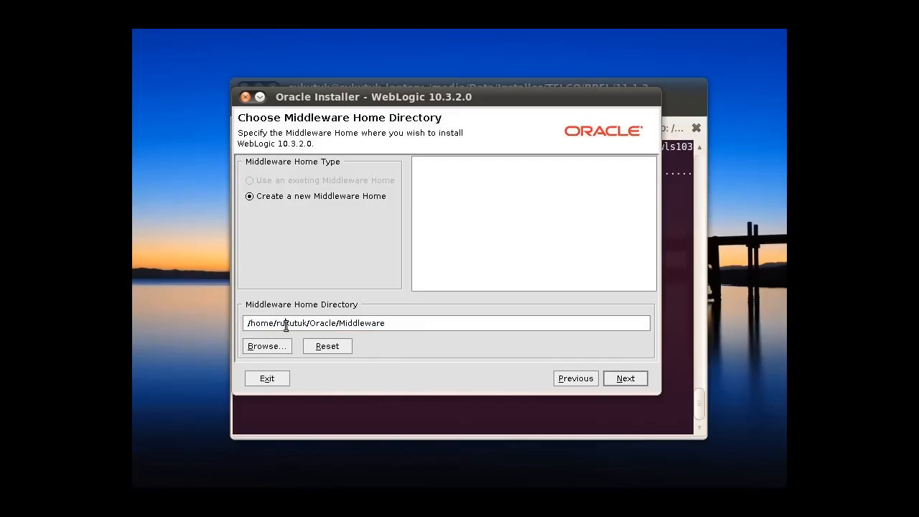
pyautogui.doubleClick(287, 323)
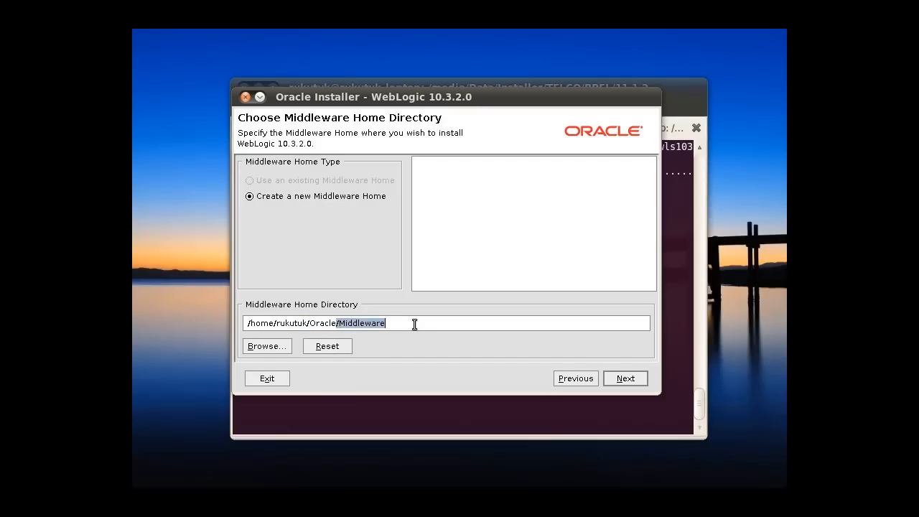
pyautogui.click(287, 323)
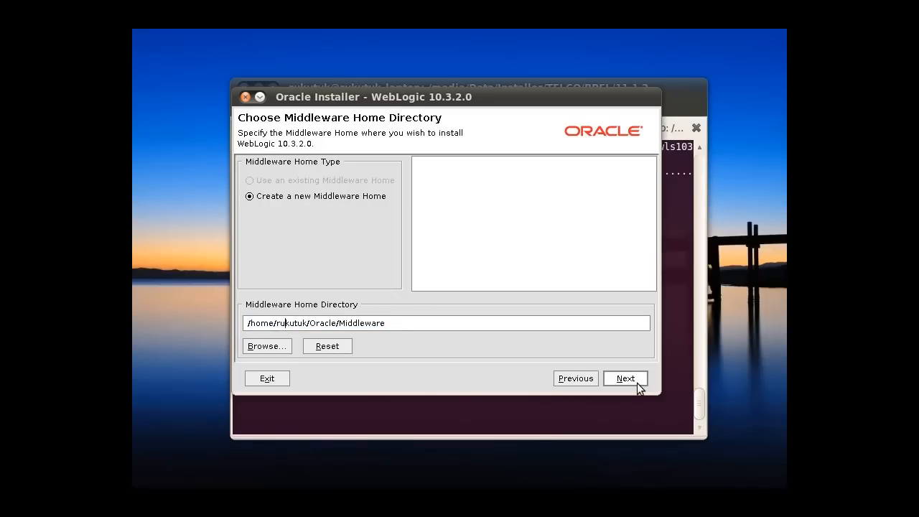
pyautogui.click(625, 379)
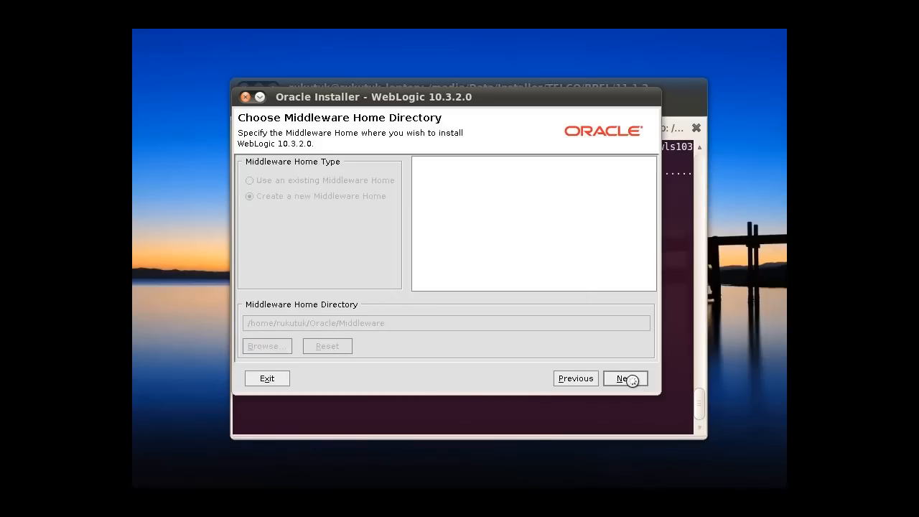
pyautogui.click(623, 379)
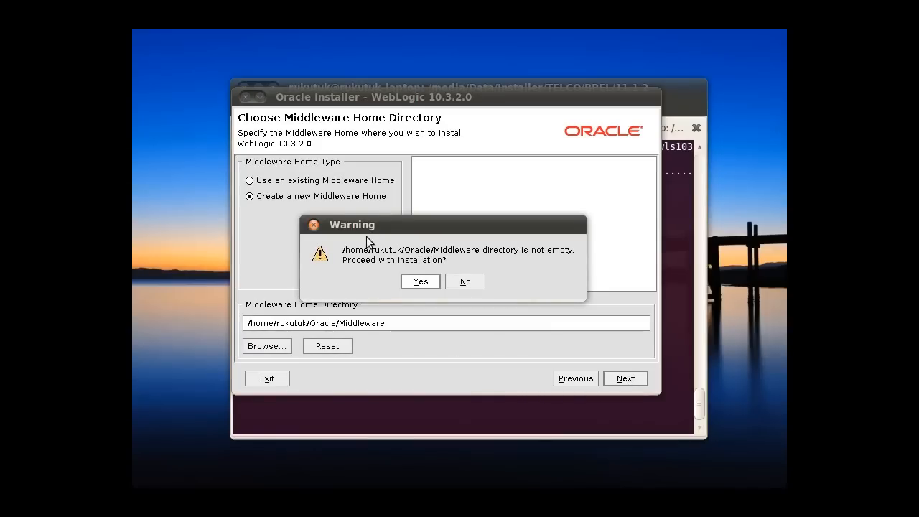
pyautogui.moveTo(428, 260)
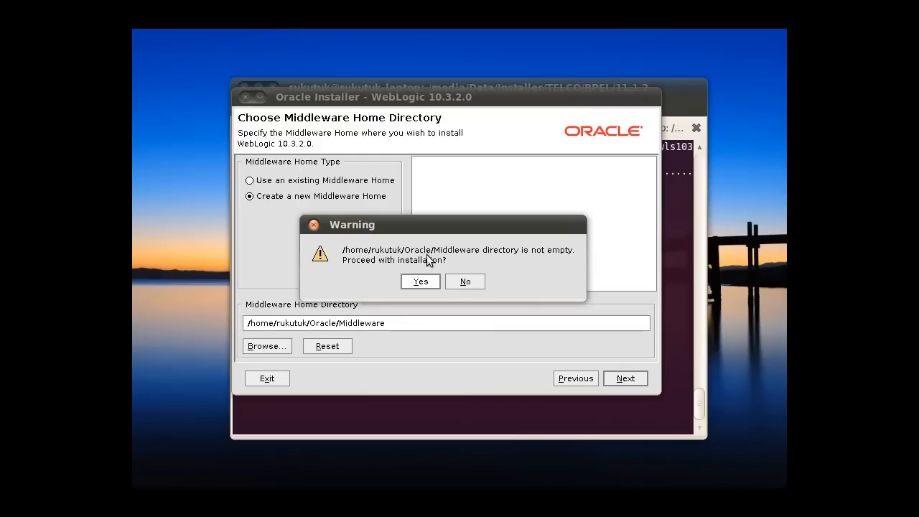
pyautogui.moveTo(439, 262)
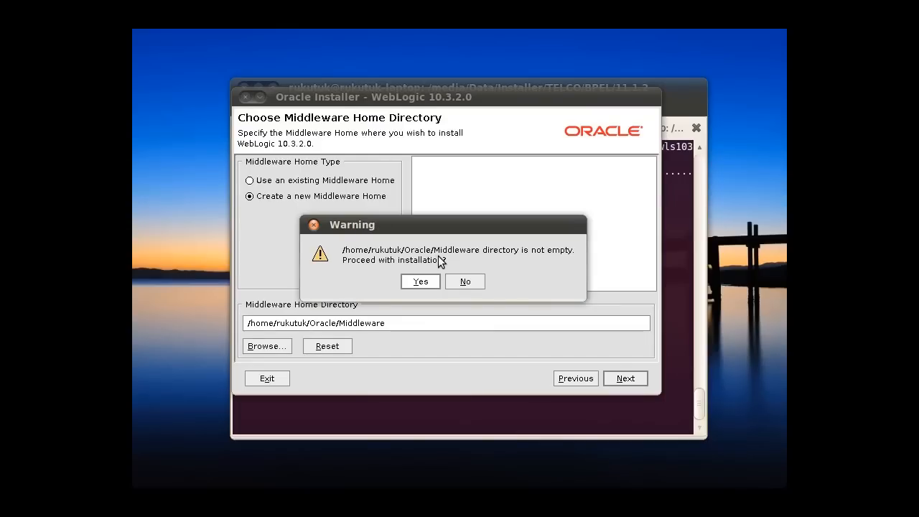
pyautogui.moveTo(453, 270)
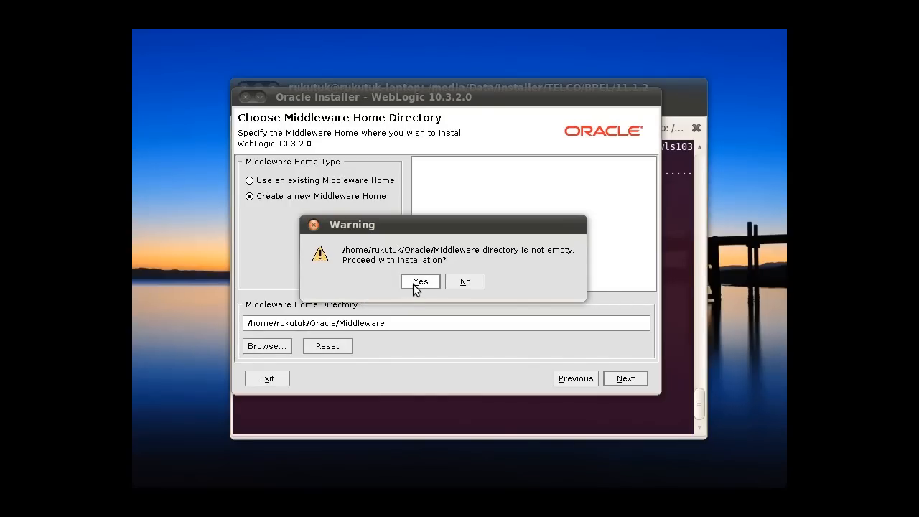
# Answer Yes to install into the non-empty Middleware directory
pyautogui.click(419, 280)
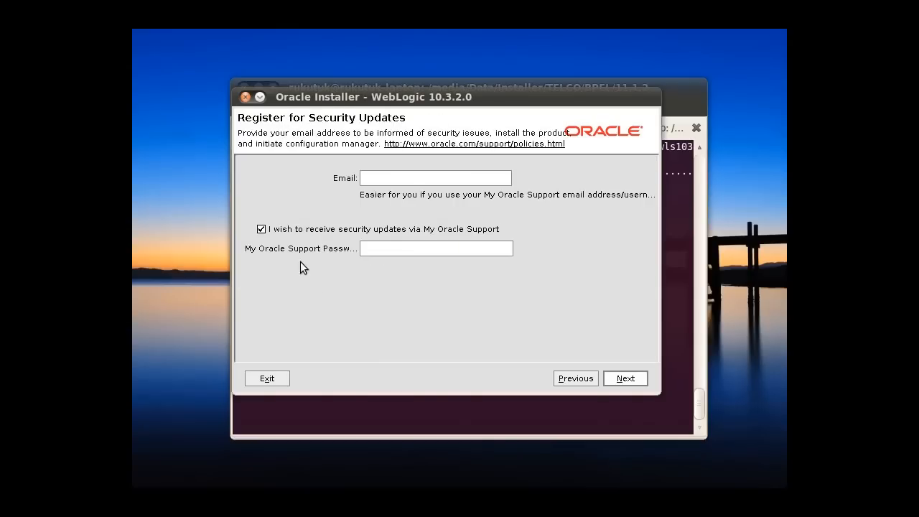
# Leave the Email blank, opt out of security updates, confirm, and continue to Choose Install Type
pyautogui.click(436, 178)
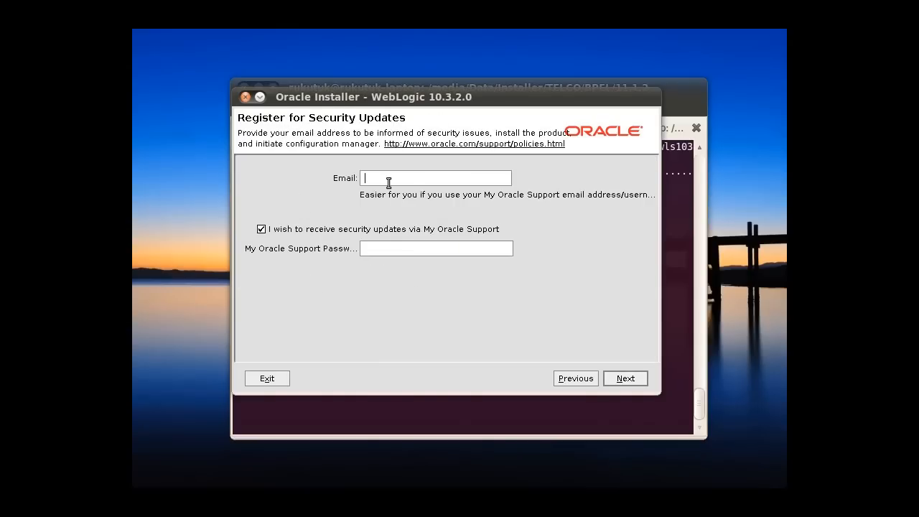
pyautogui.moveTo(310, 130)
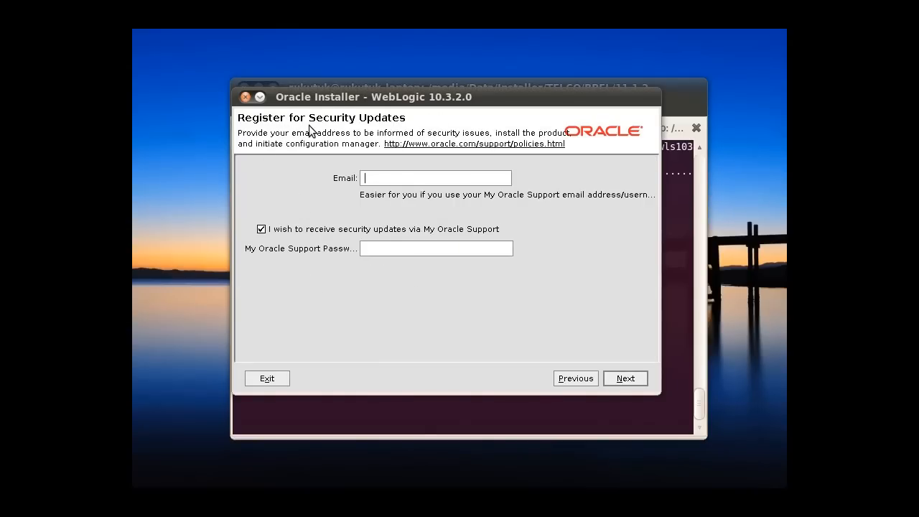
pyautogui.moveTo(339, 158)
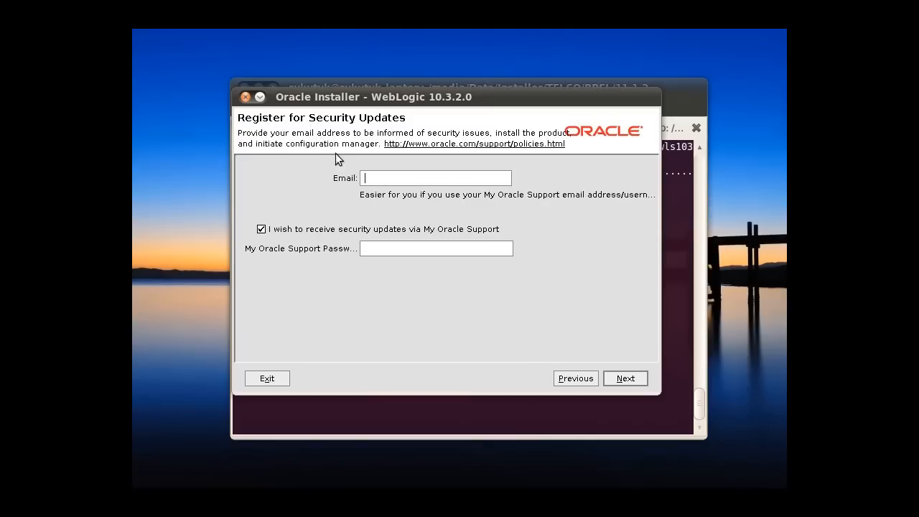
pyautogui.moveTo(279, 236)
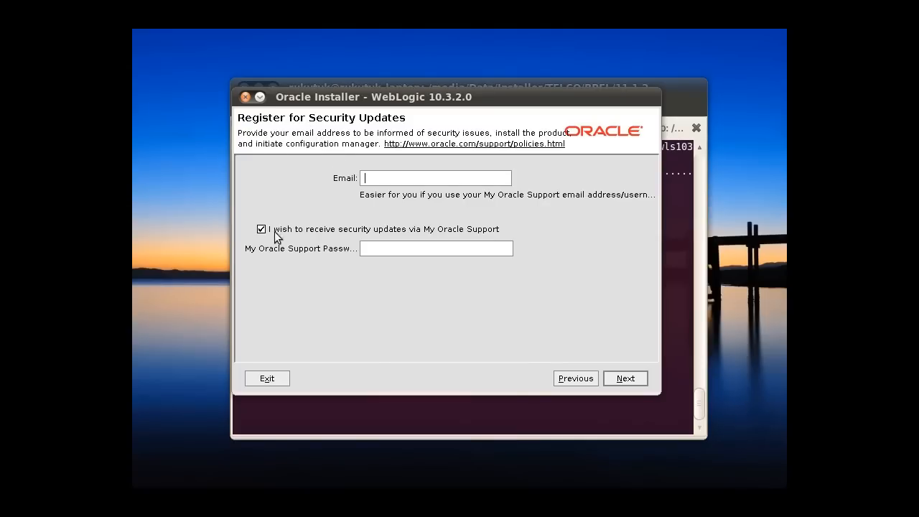
pyautogui.click(262, 228)
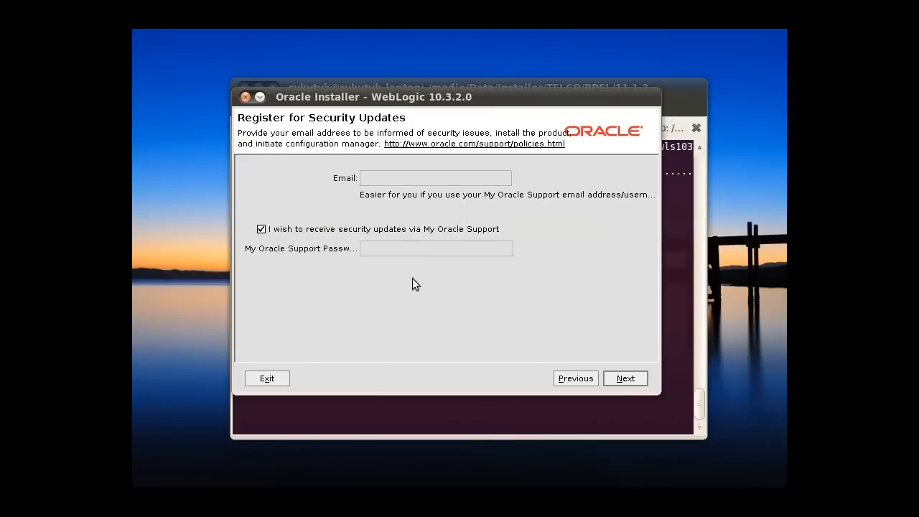
pyautogui.click(625, 379)
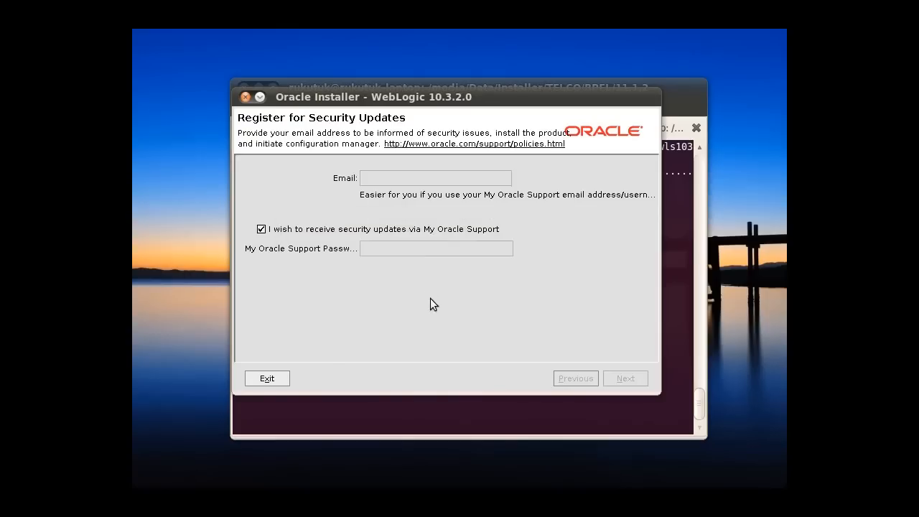
pyautogui.click(624, 378)
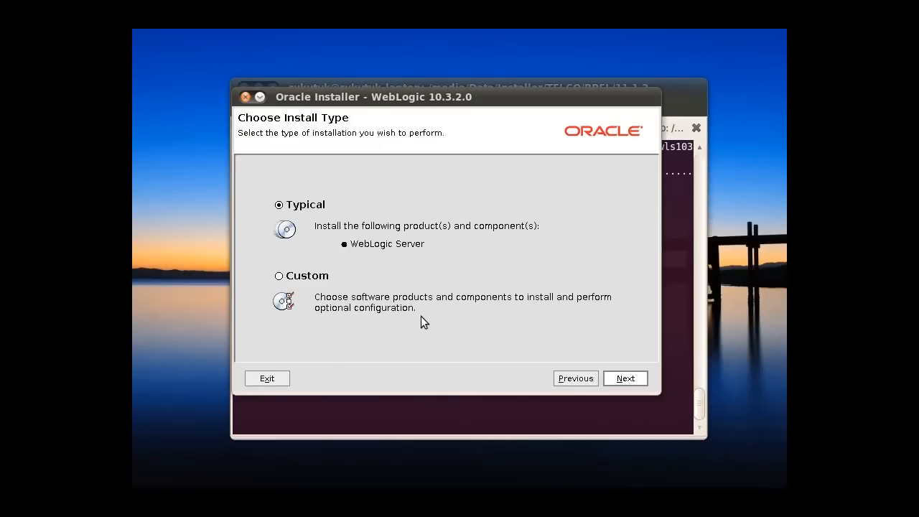
pyautogui.moveTo(292, 276)
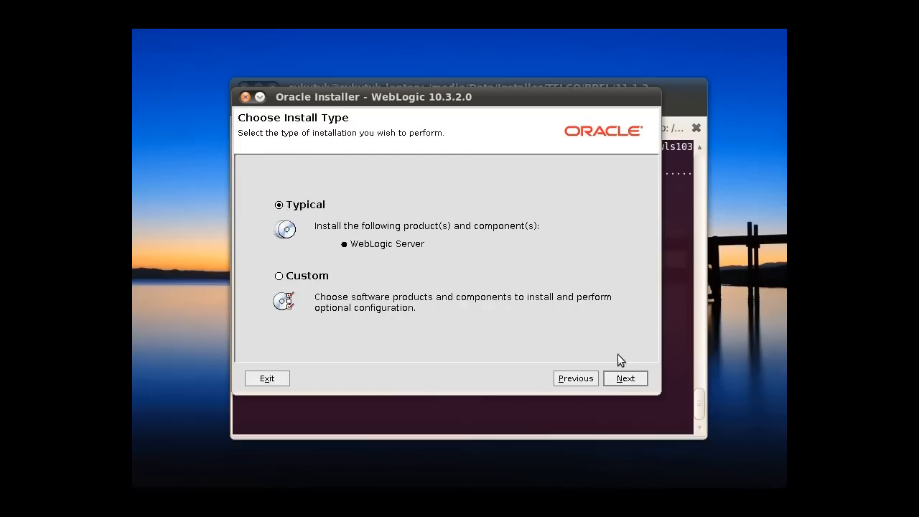
# Proceed with the Typical install type to the JDK Selection step
pyautogui.click(624, 378)
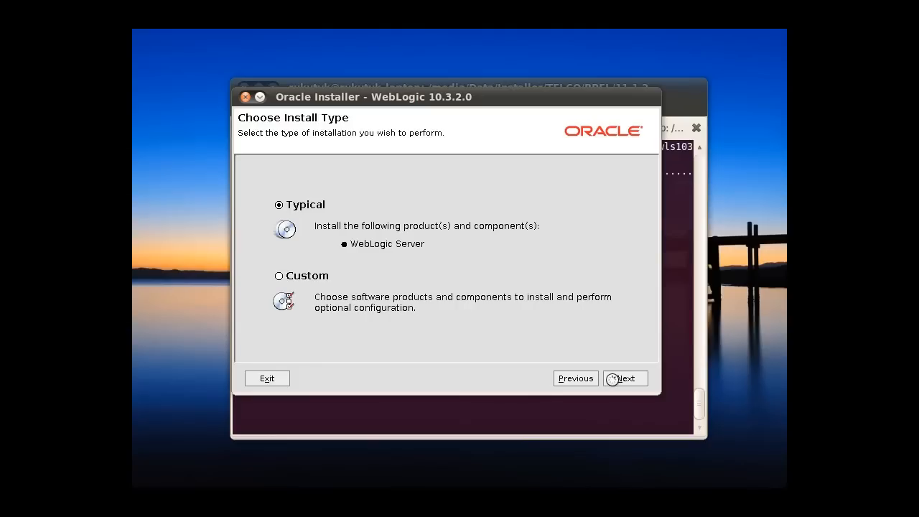
pyautogui.click(625, 379)
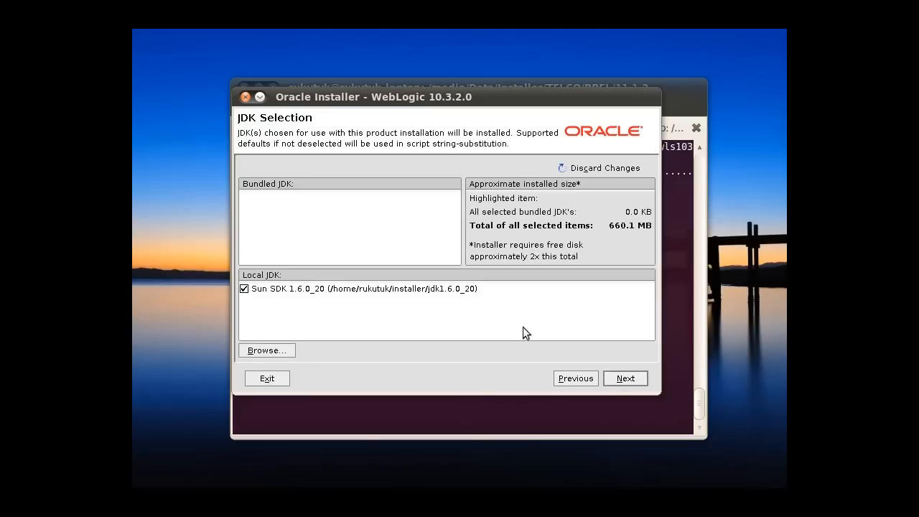
# Choose the local Sun SDK 1.6.0_20, keep the default wlserver_10.3 directories, and reach the Installation Summary
pyautogui.click(359, 287)
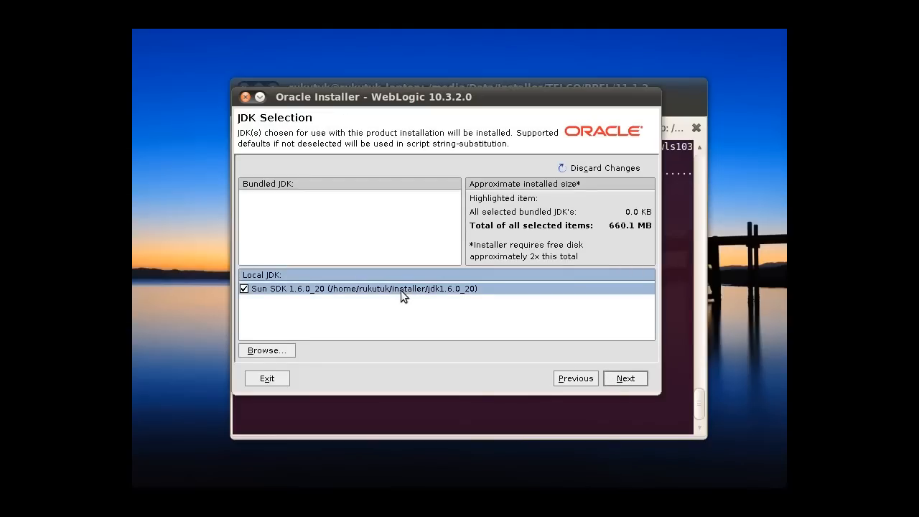
pyautogui.moveTo(367, 288)
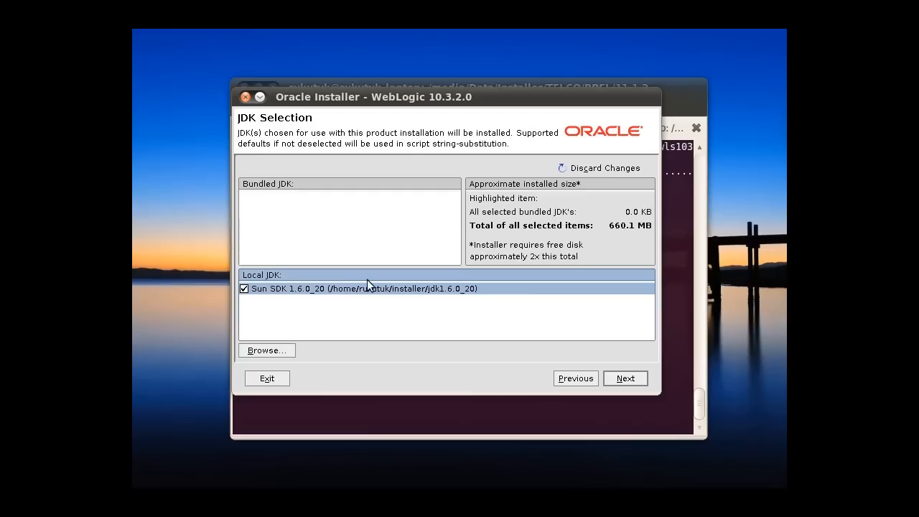
pyautogui.moveTo(408, 285)
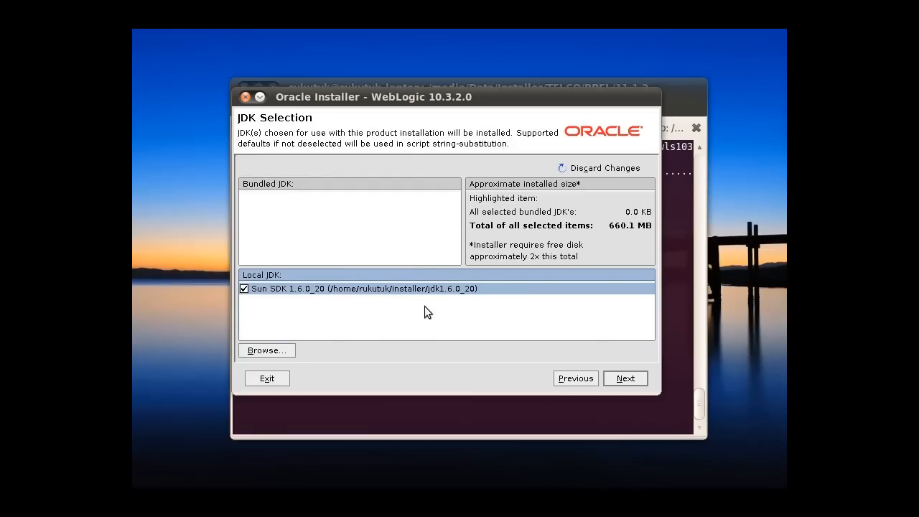
pyautogui.moveTo(485, 310)
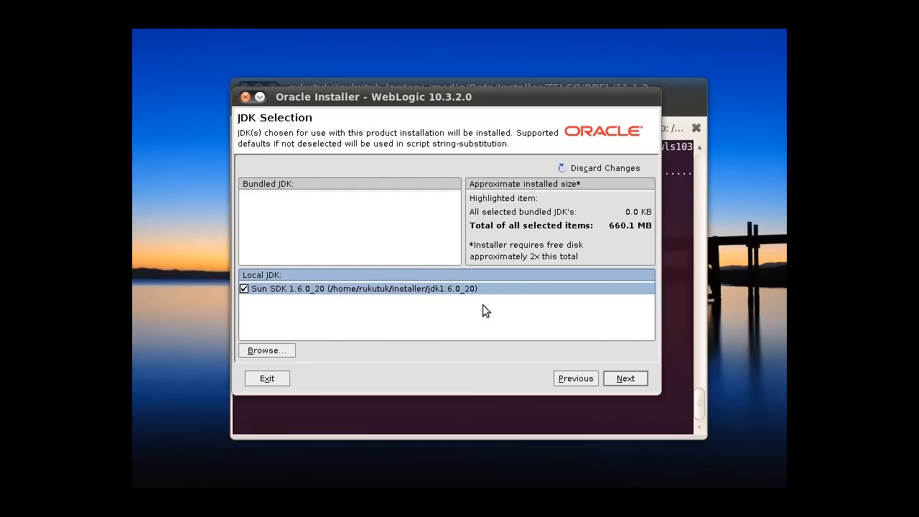
pyautogui.click(624, 378)
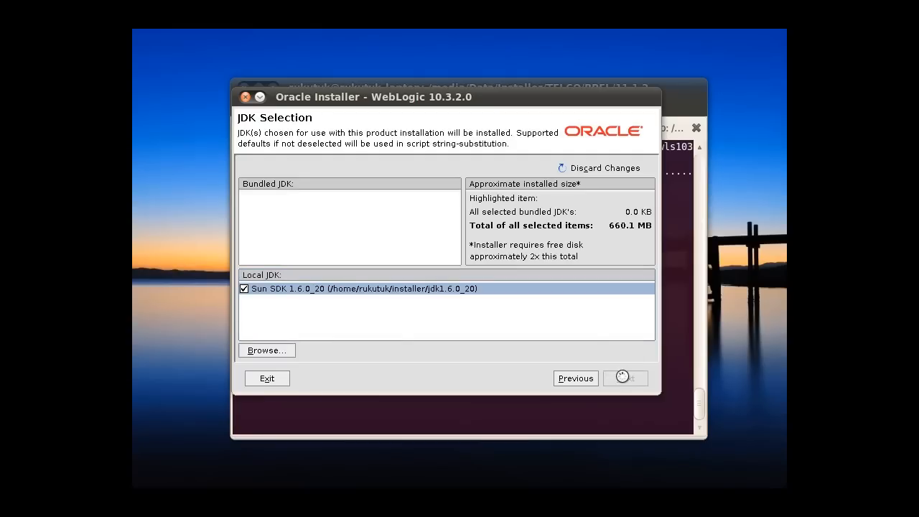
pyautogui.click(622, 379)
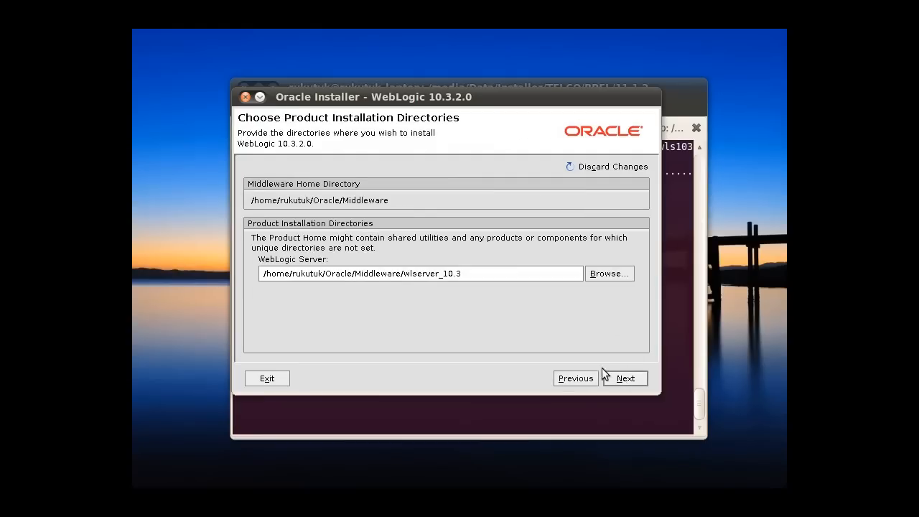
pyautogui.click(624, 379)
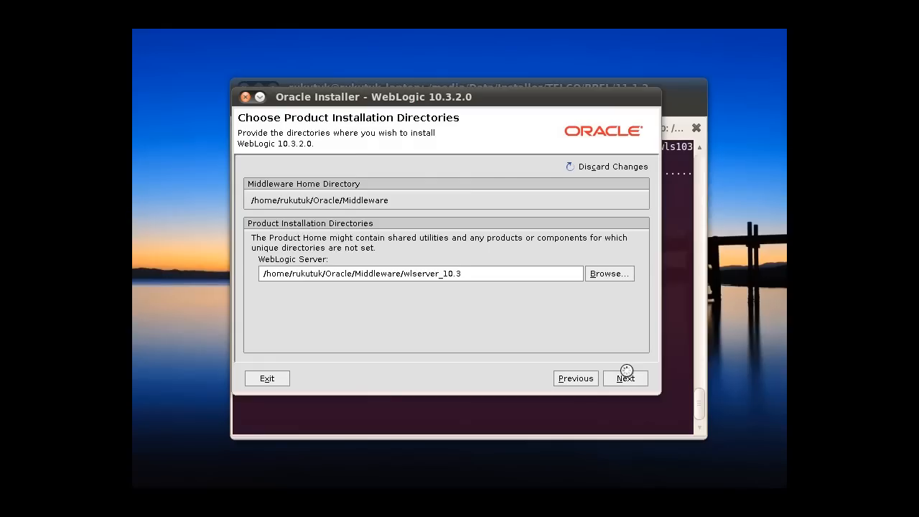
pyautogui.click(624, 379)
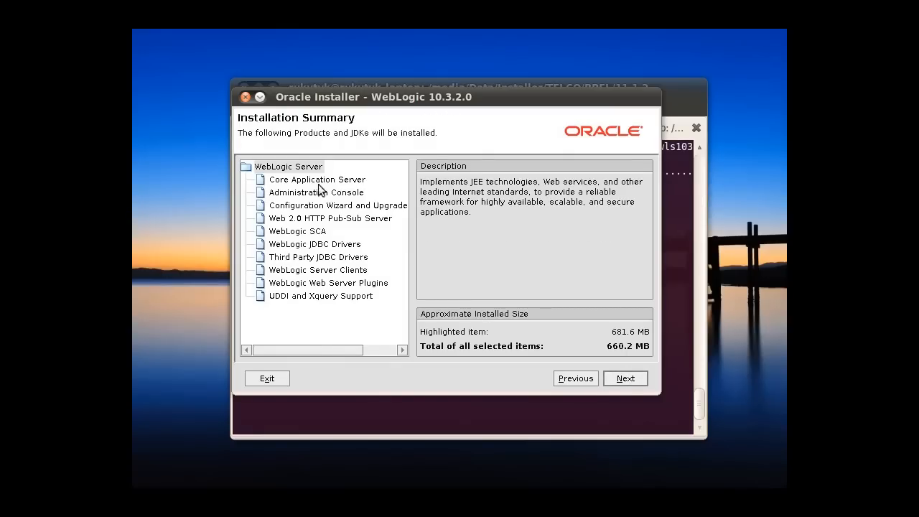
pyautogui.moveTo(351, 277)
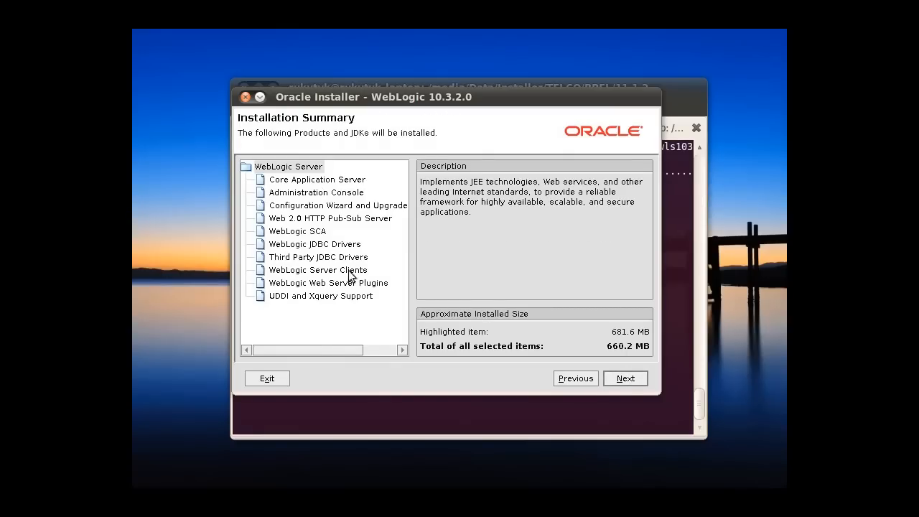
pyautogui.moveTo(309, 294)
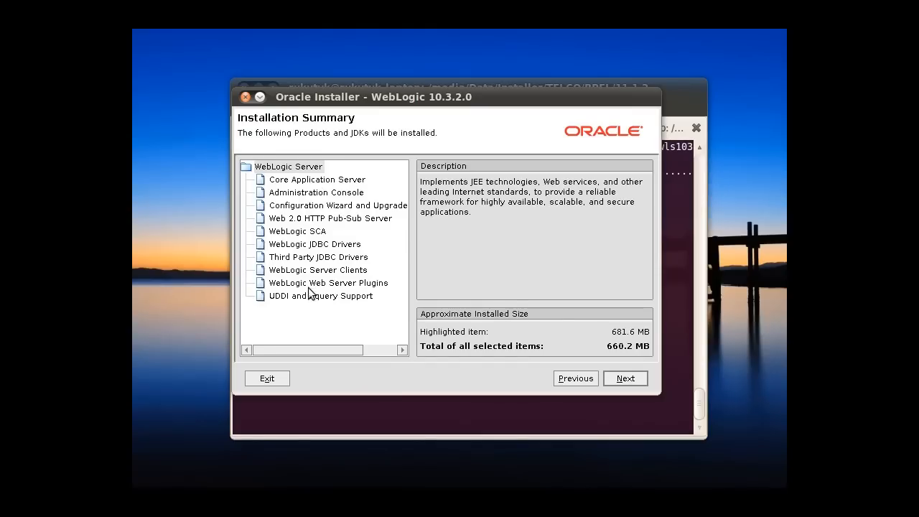
pyautogui.moveTo(505, 315)
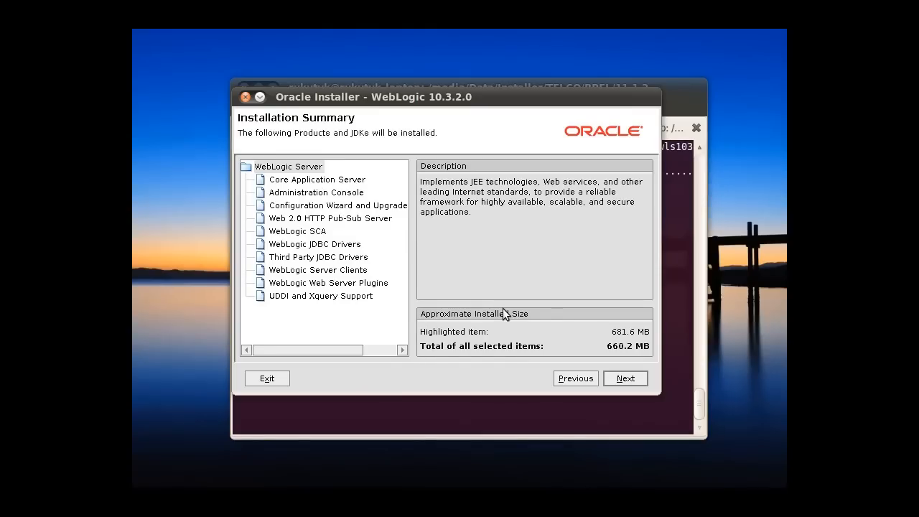
# Start installing the components listed in the Installation Summary
pyautogui.click(624, 379)
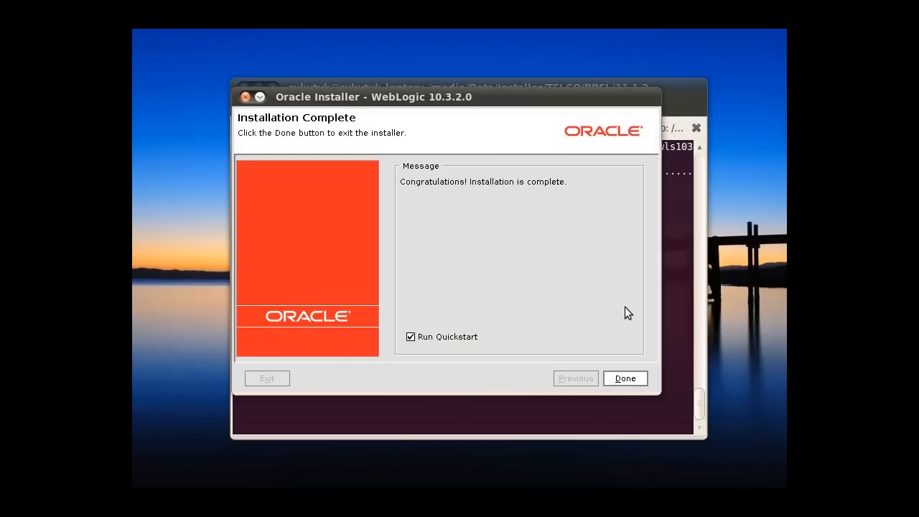
pyautogui.moveTo(616, 317)
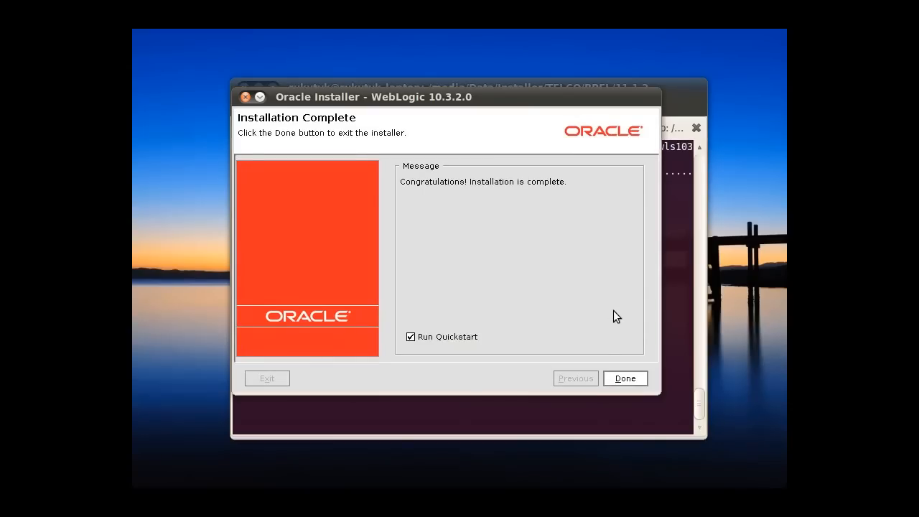
pyautogui.moveTo(512, 250)
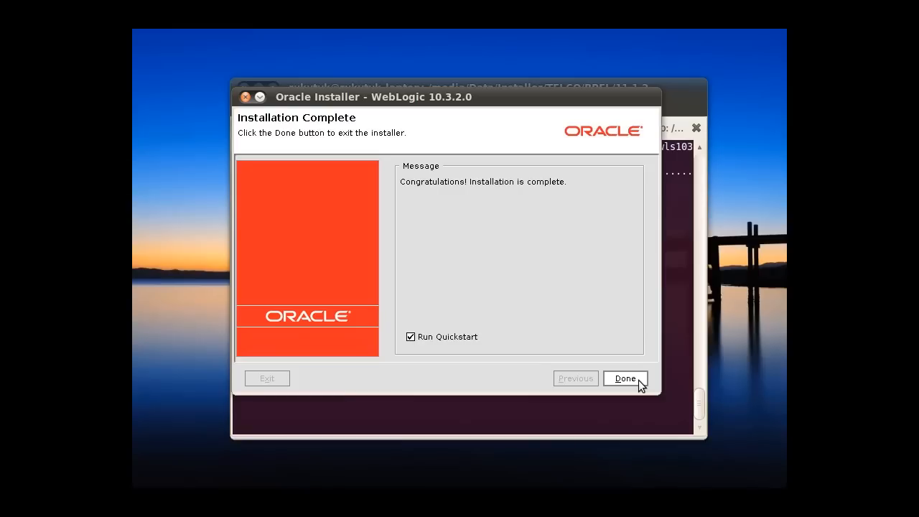
# Finish with Done, leaving Run Quickstart ticked so the QuickStart window opens
pyautogui.click(622, 379)
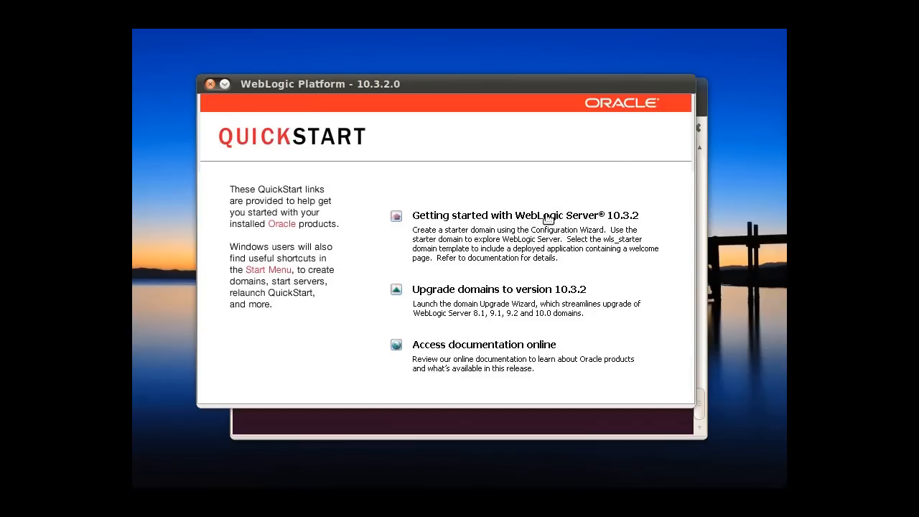
# Follow 'Getting started with WebLogic Server 10.3.2' to open the Configuration Wizard
pyautogui.click(511, 216)
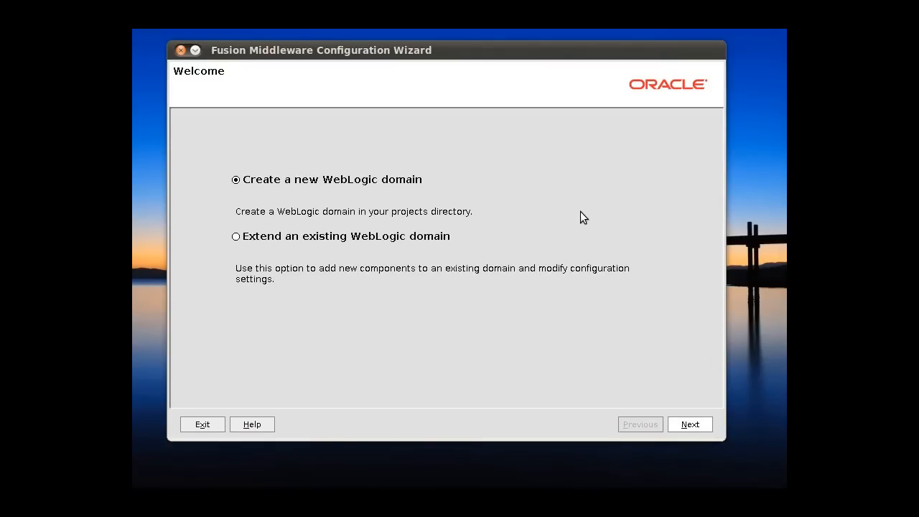
pyautogui.moveTo(387, 107)
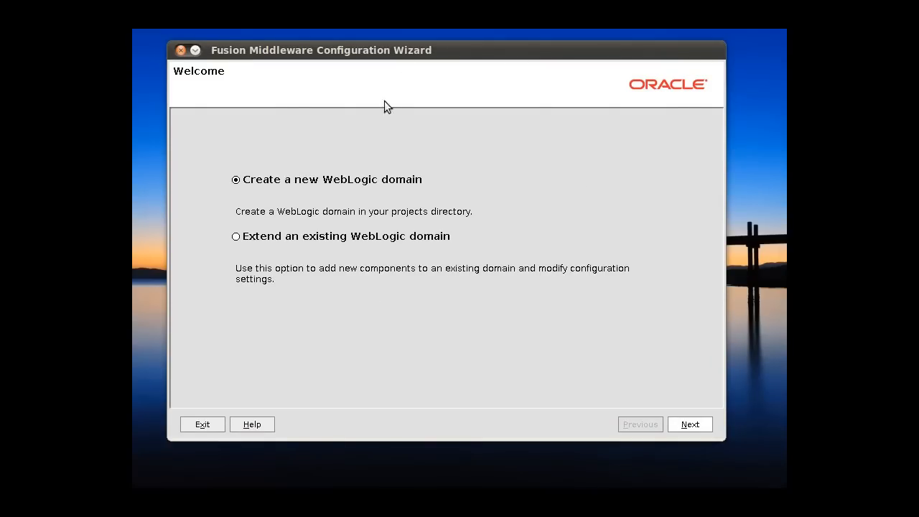
pyautogui.moveTo(605, 341)
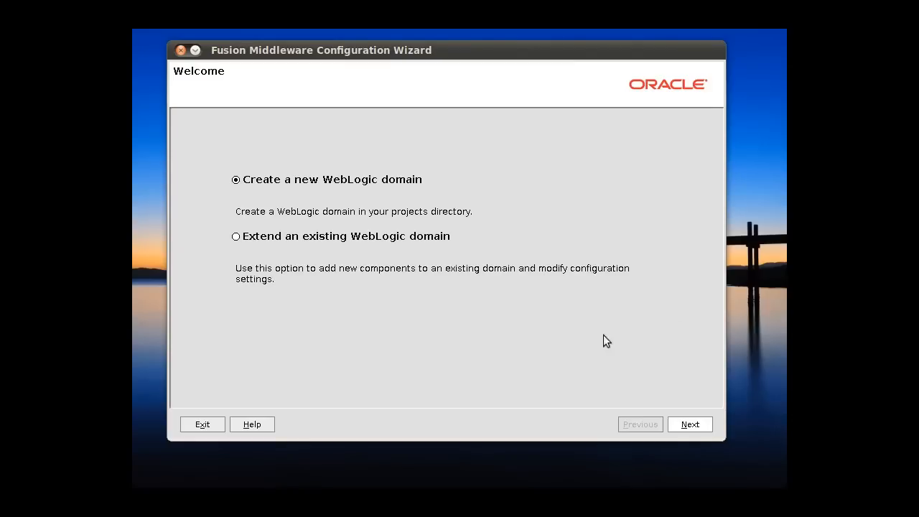
# Exit the Configuration Wizard and confirm, returning to the QuickStart window
pyautogui.click(202, 424)
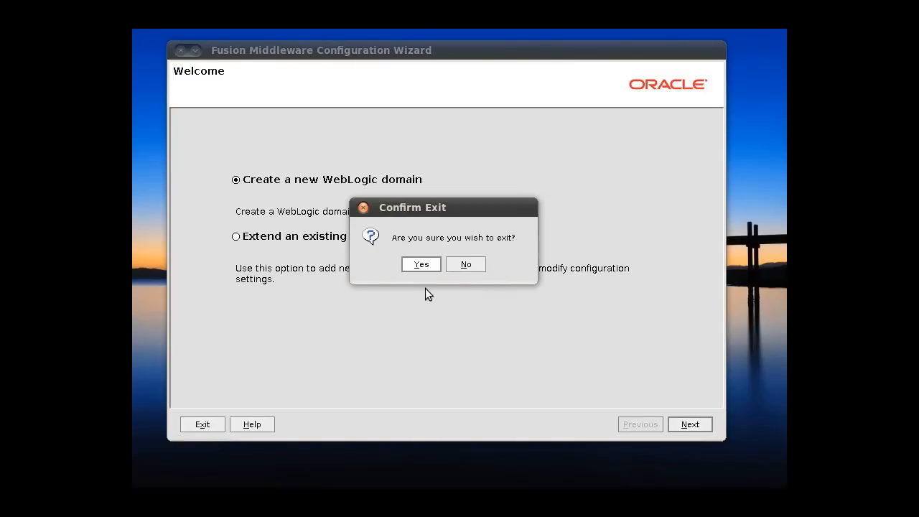
pyautogui.click(421, 264)
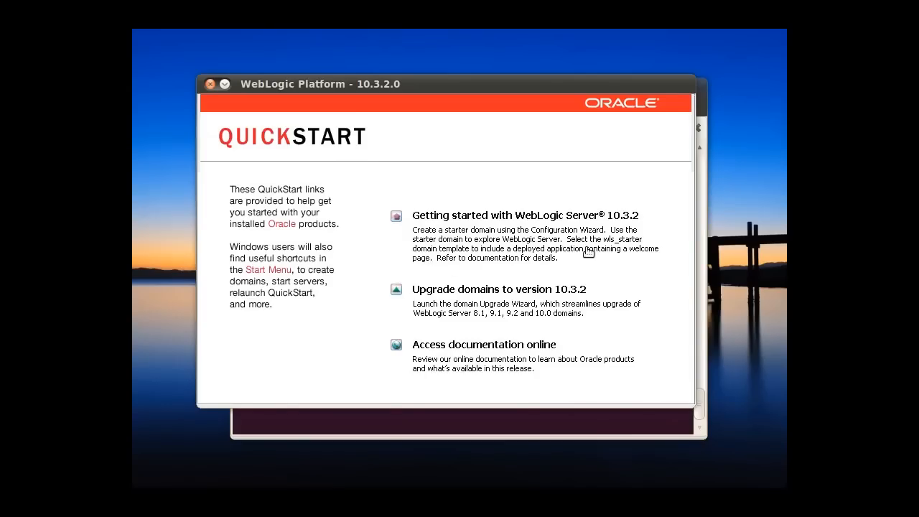
pyautogui.moveTo(533, 193)
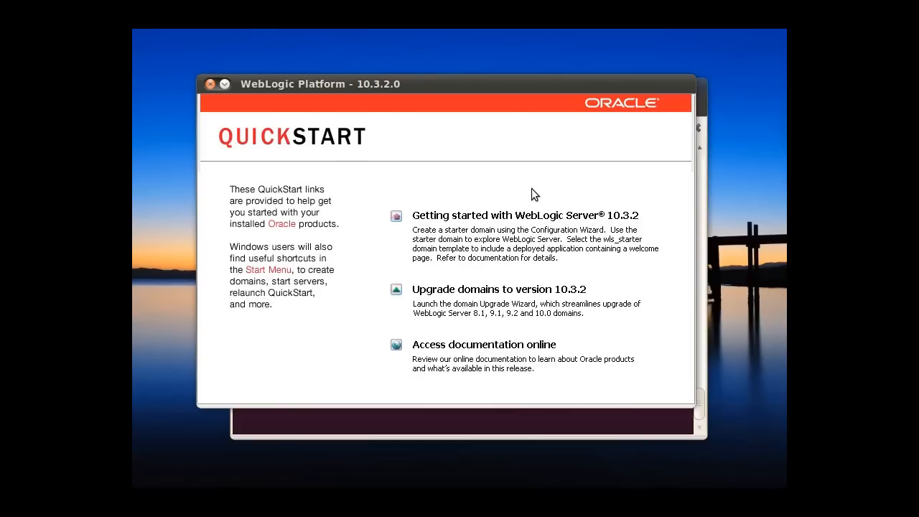
pyautogui.moveTo(214, 94)
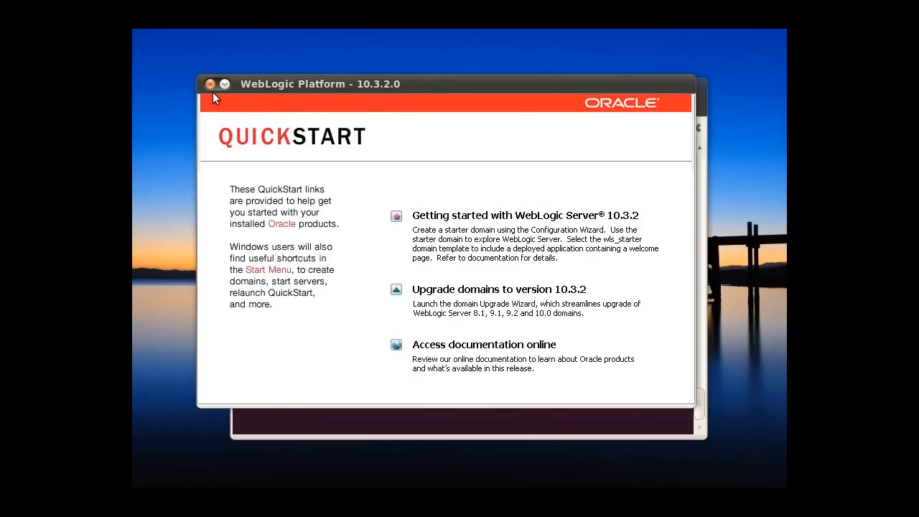